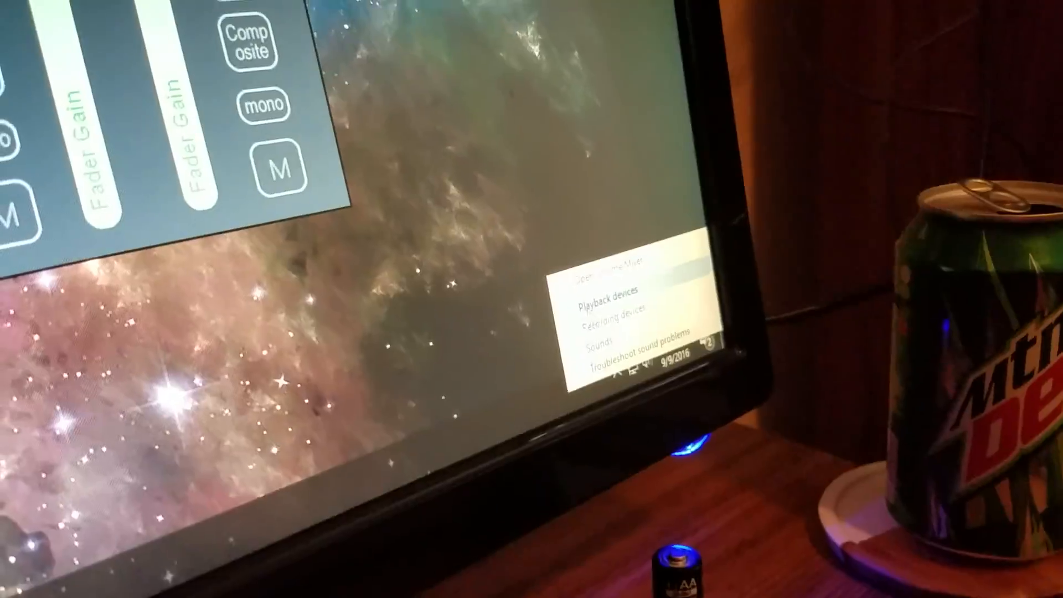
Open the Sound dialog's Playback tab, with VoiceMeeter Input as default device
{"action": "left_click", "coordinate": [606, 298]}
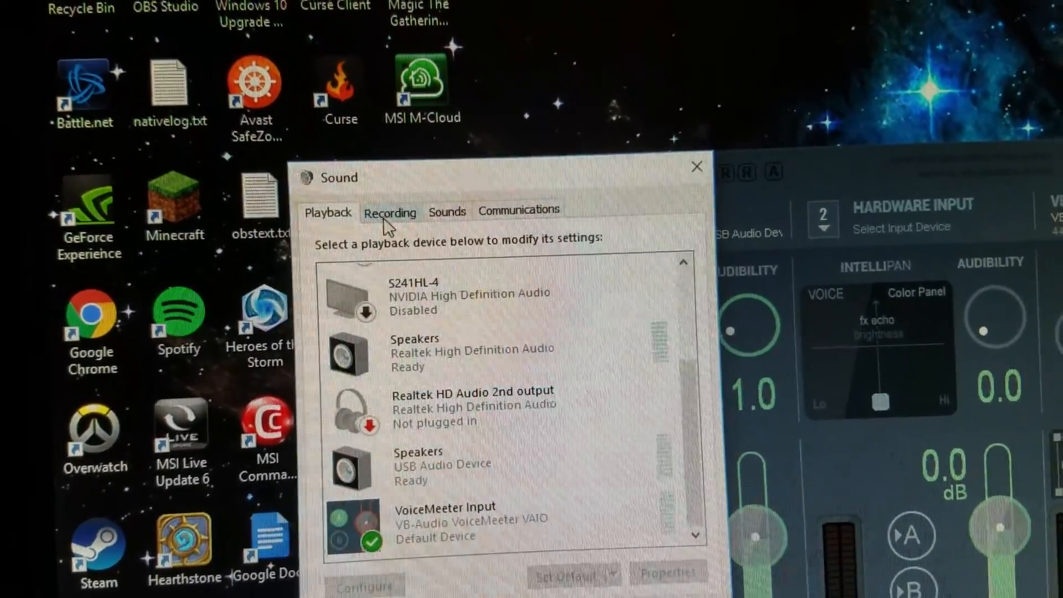
Confirm VoiceMeeter Output is the default recording device and close the Sound dialog with OK
{"action": "left_click", "coordinate": [390, 212]}
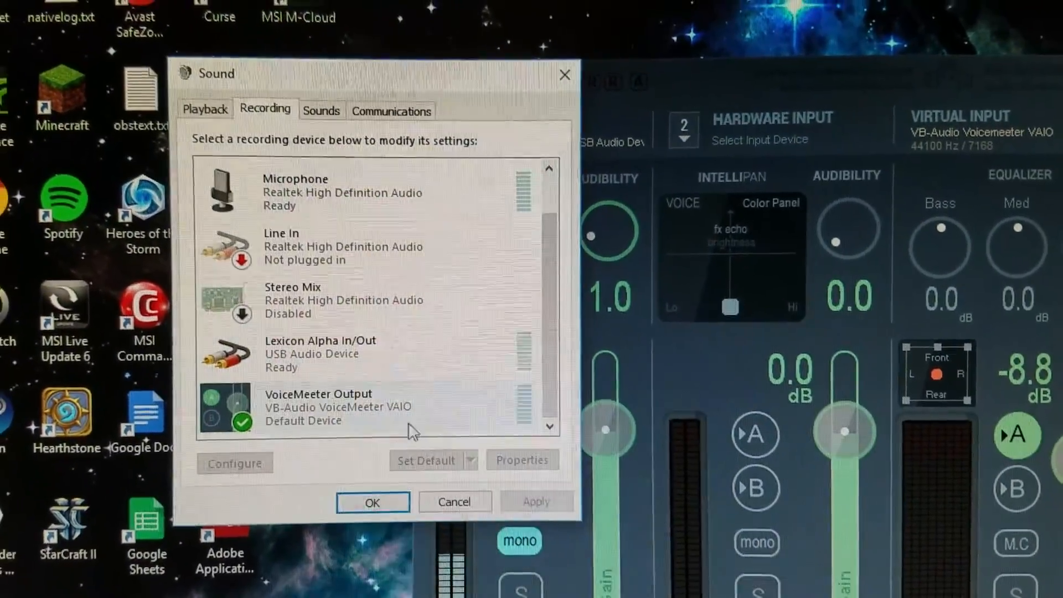
{"action": "left_click", "coordinate": [371, 502]}
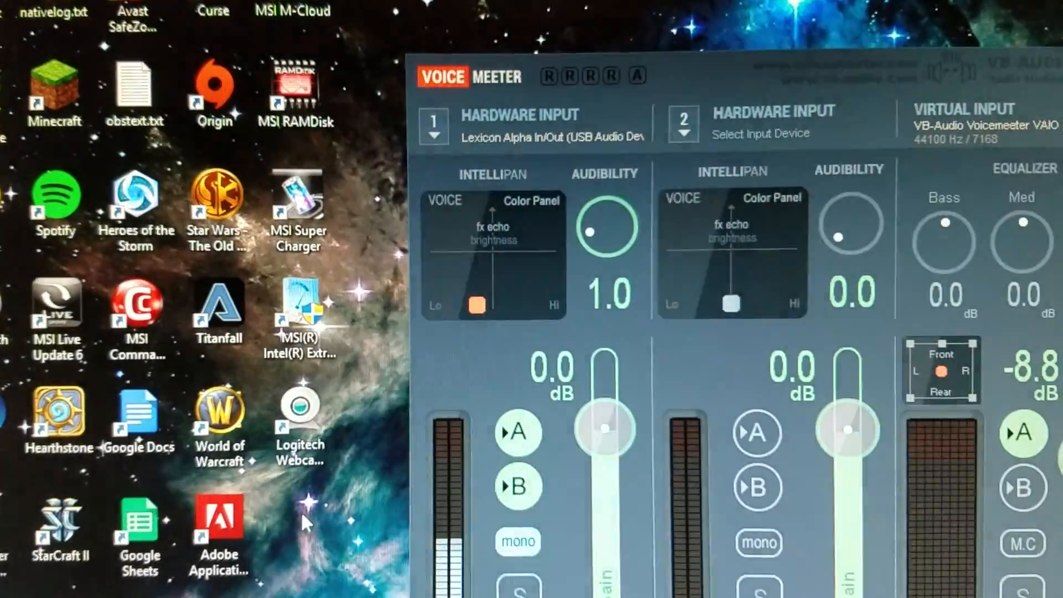